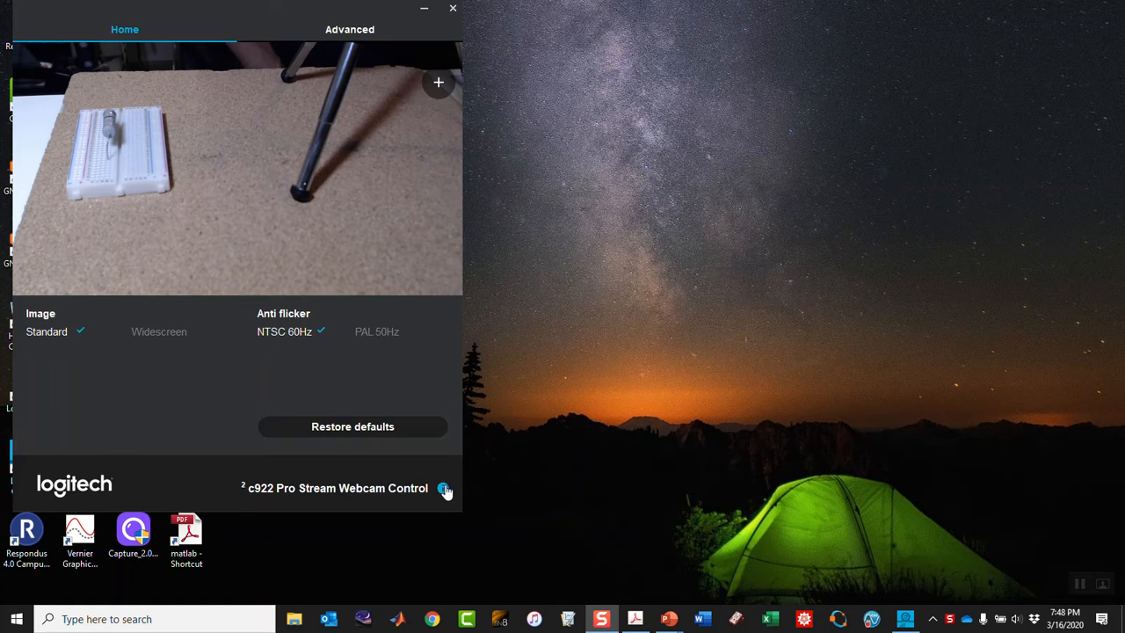
# Step: View the c922's device details, then bring up the camera picker listing the c922 and C615
pyautogui.click(443, 489)
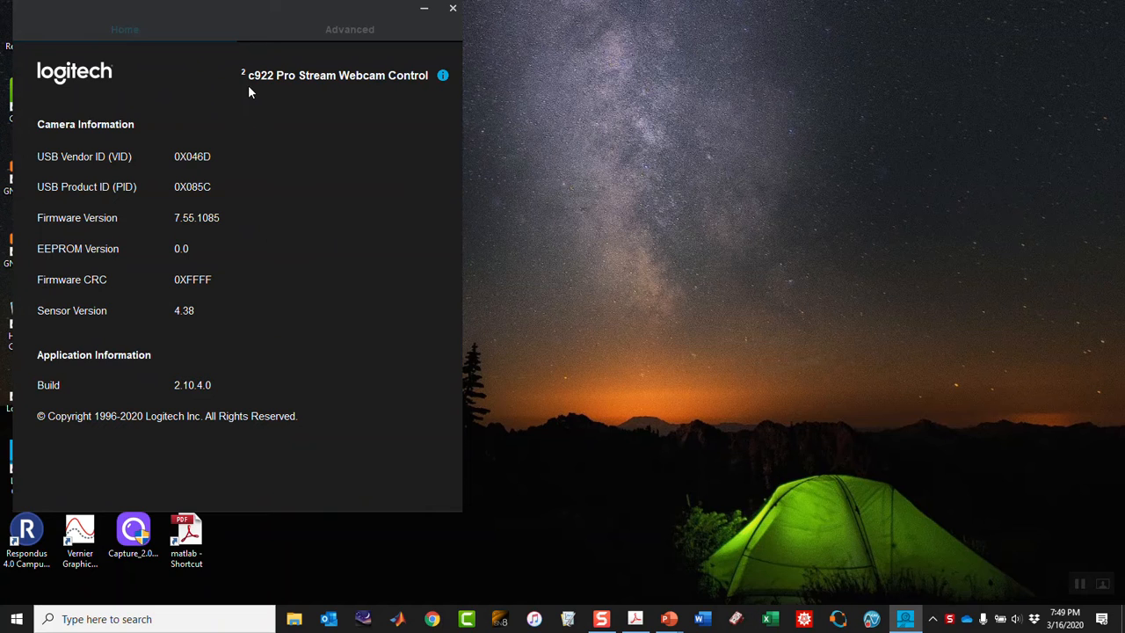
pyautogui.click(125, 28)
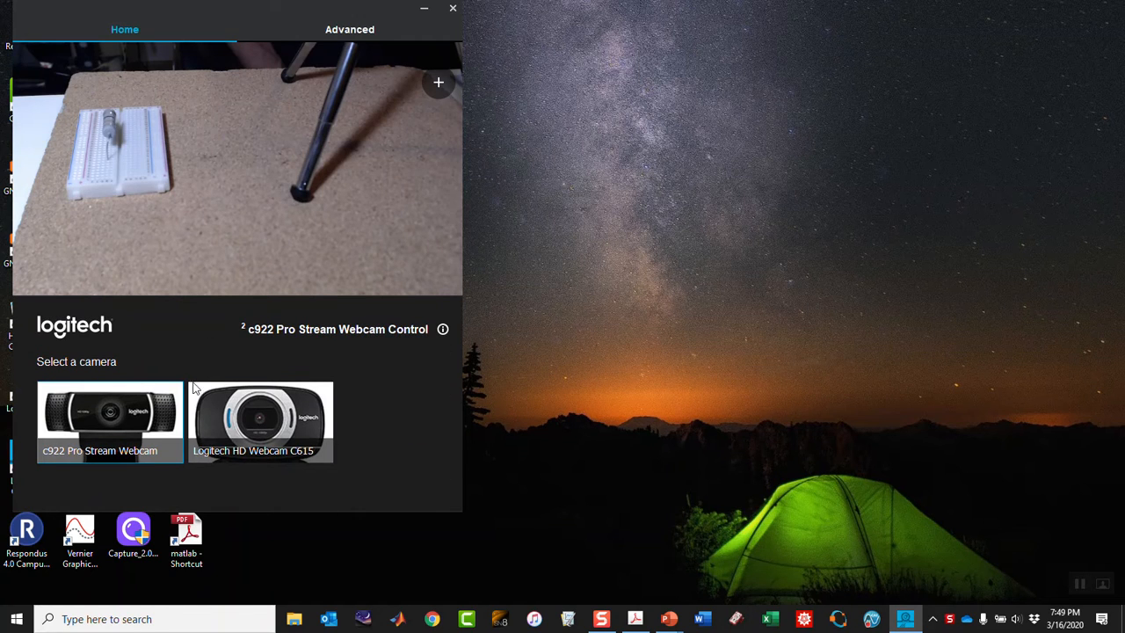
# Step: Switch to the HD Webcam C615, back to the c922, then to the C615 again, leaving its preview blank
pyautogui.click(261, 422)
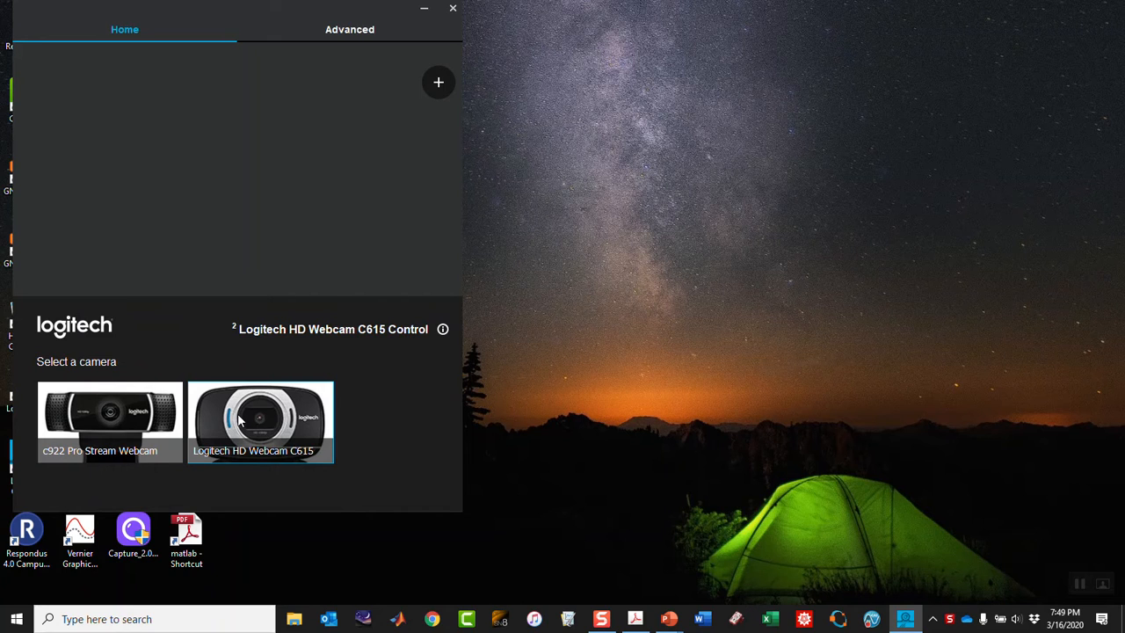
pyautogui.moveTo(255, 429)
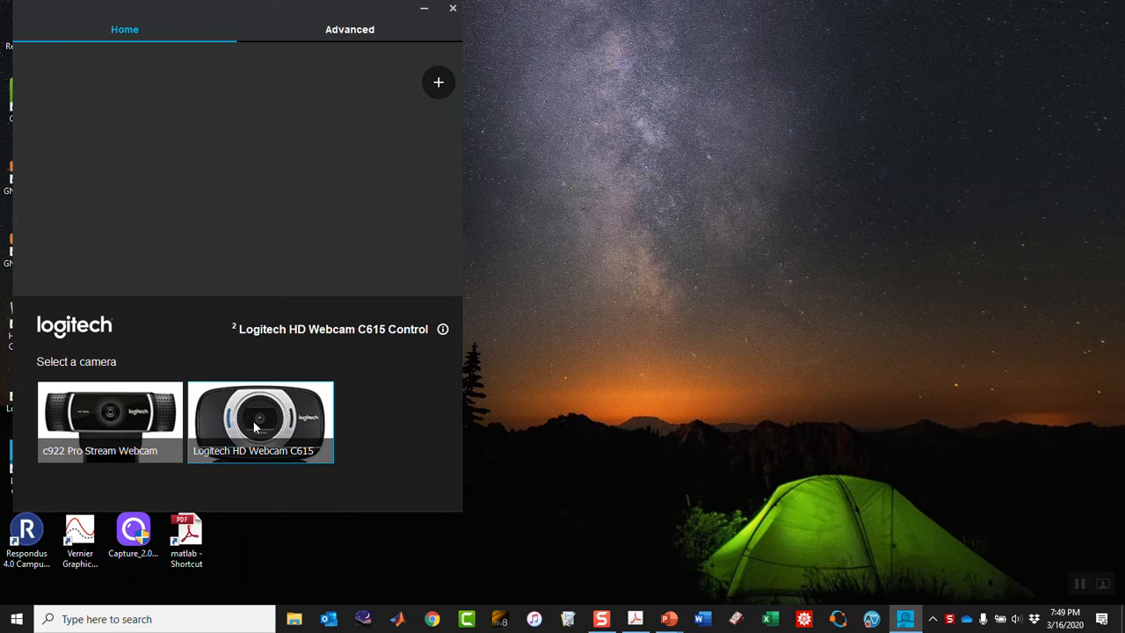
pyautogui.click(109, 422)
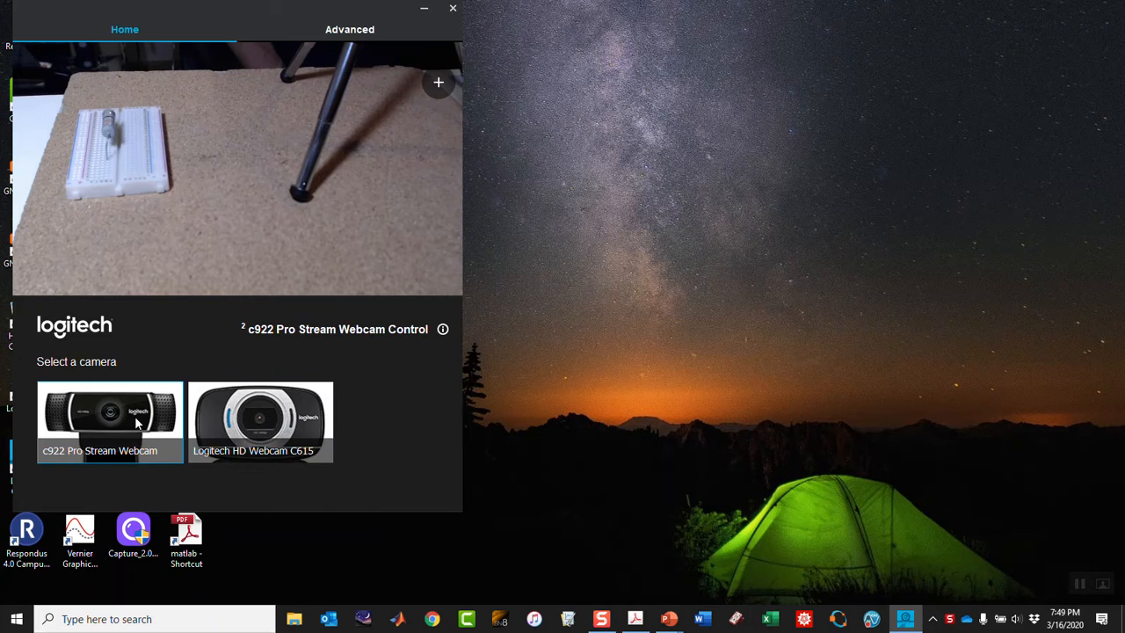
pyautogui.click(260, 422)
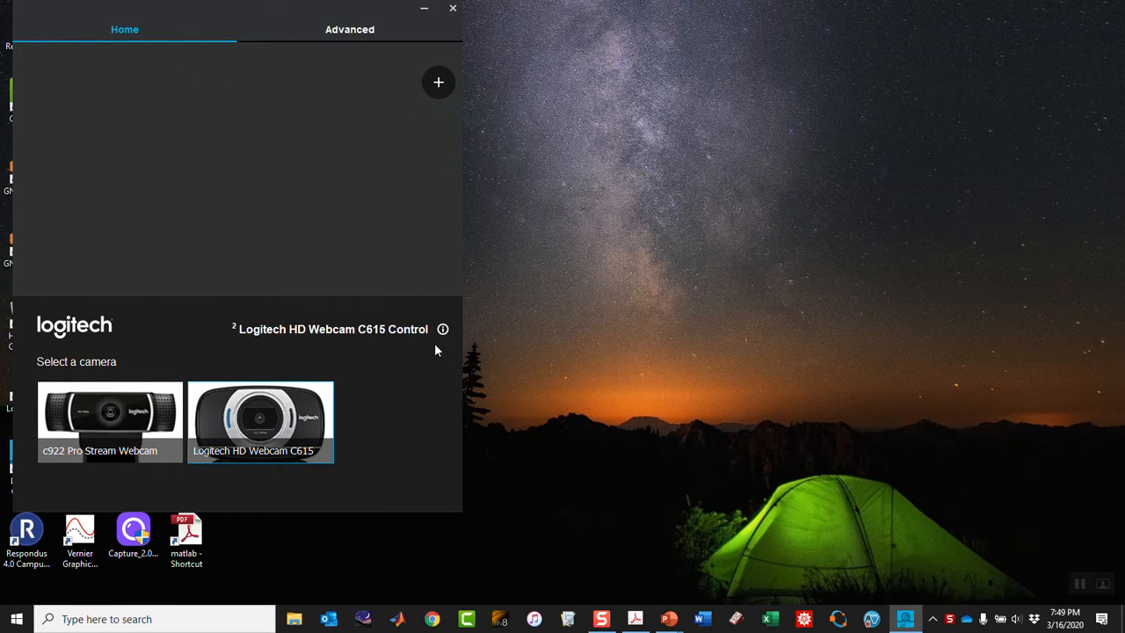
# Step: View the C615's device details, then make the c922 Pro Stream Webcam active with its live preview
pyautogui.click(443, 329)
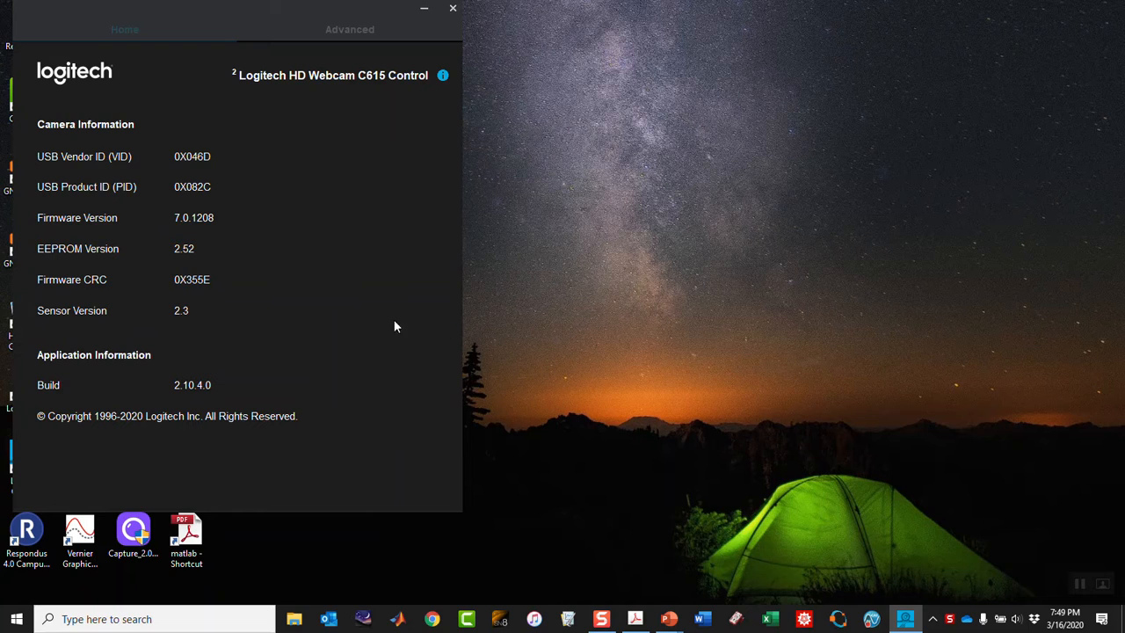
pyautogui.click(125, 28)
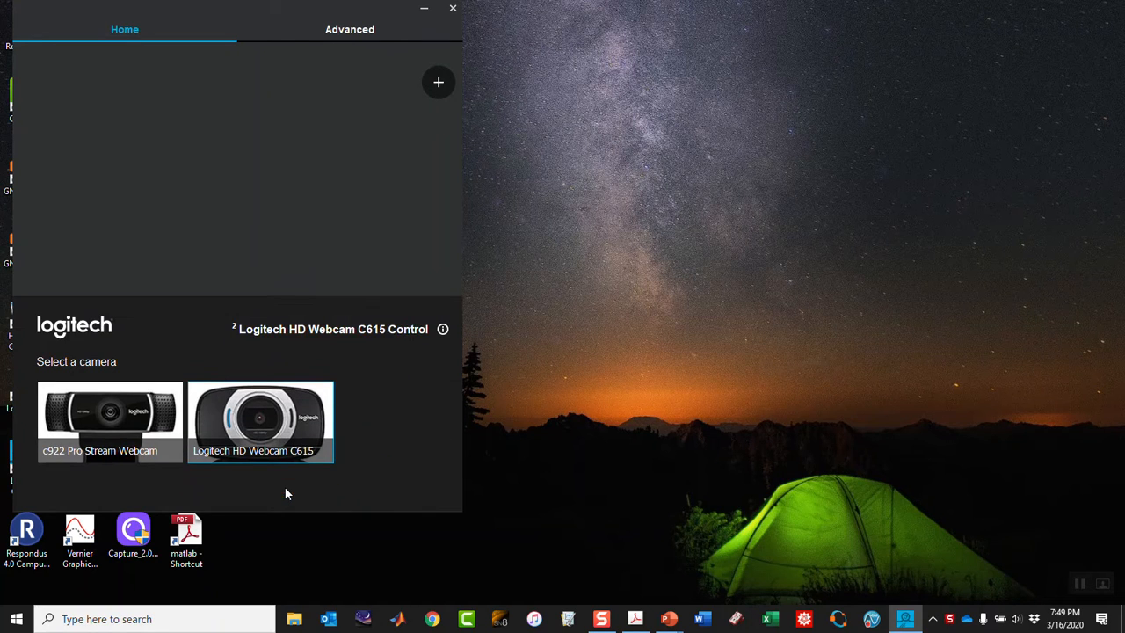
pyautogui.click(109, 422)
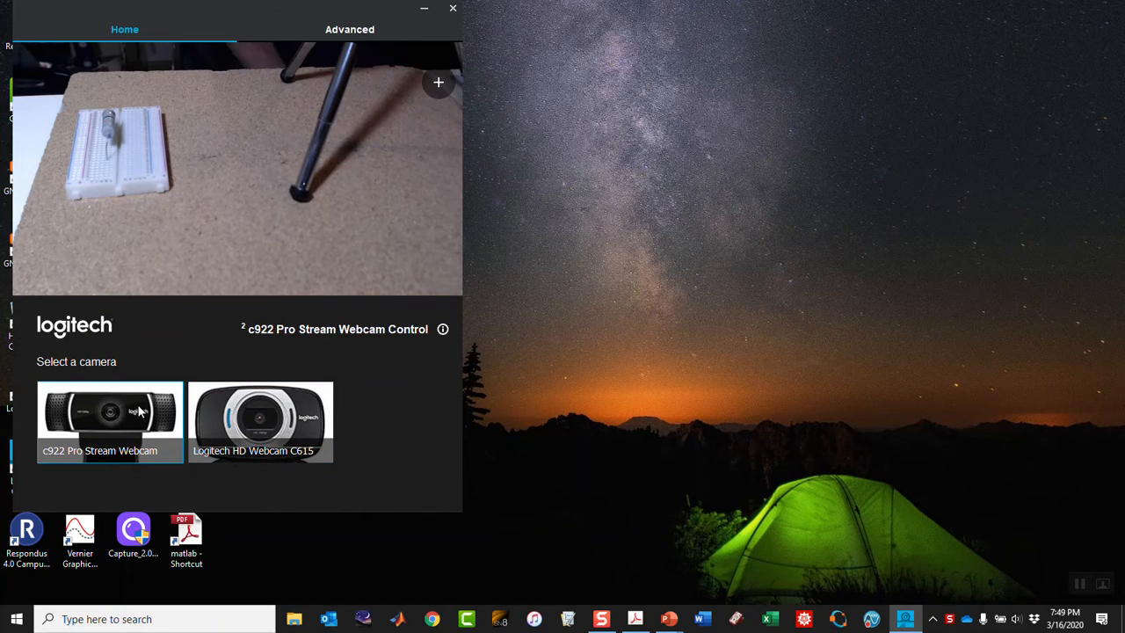